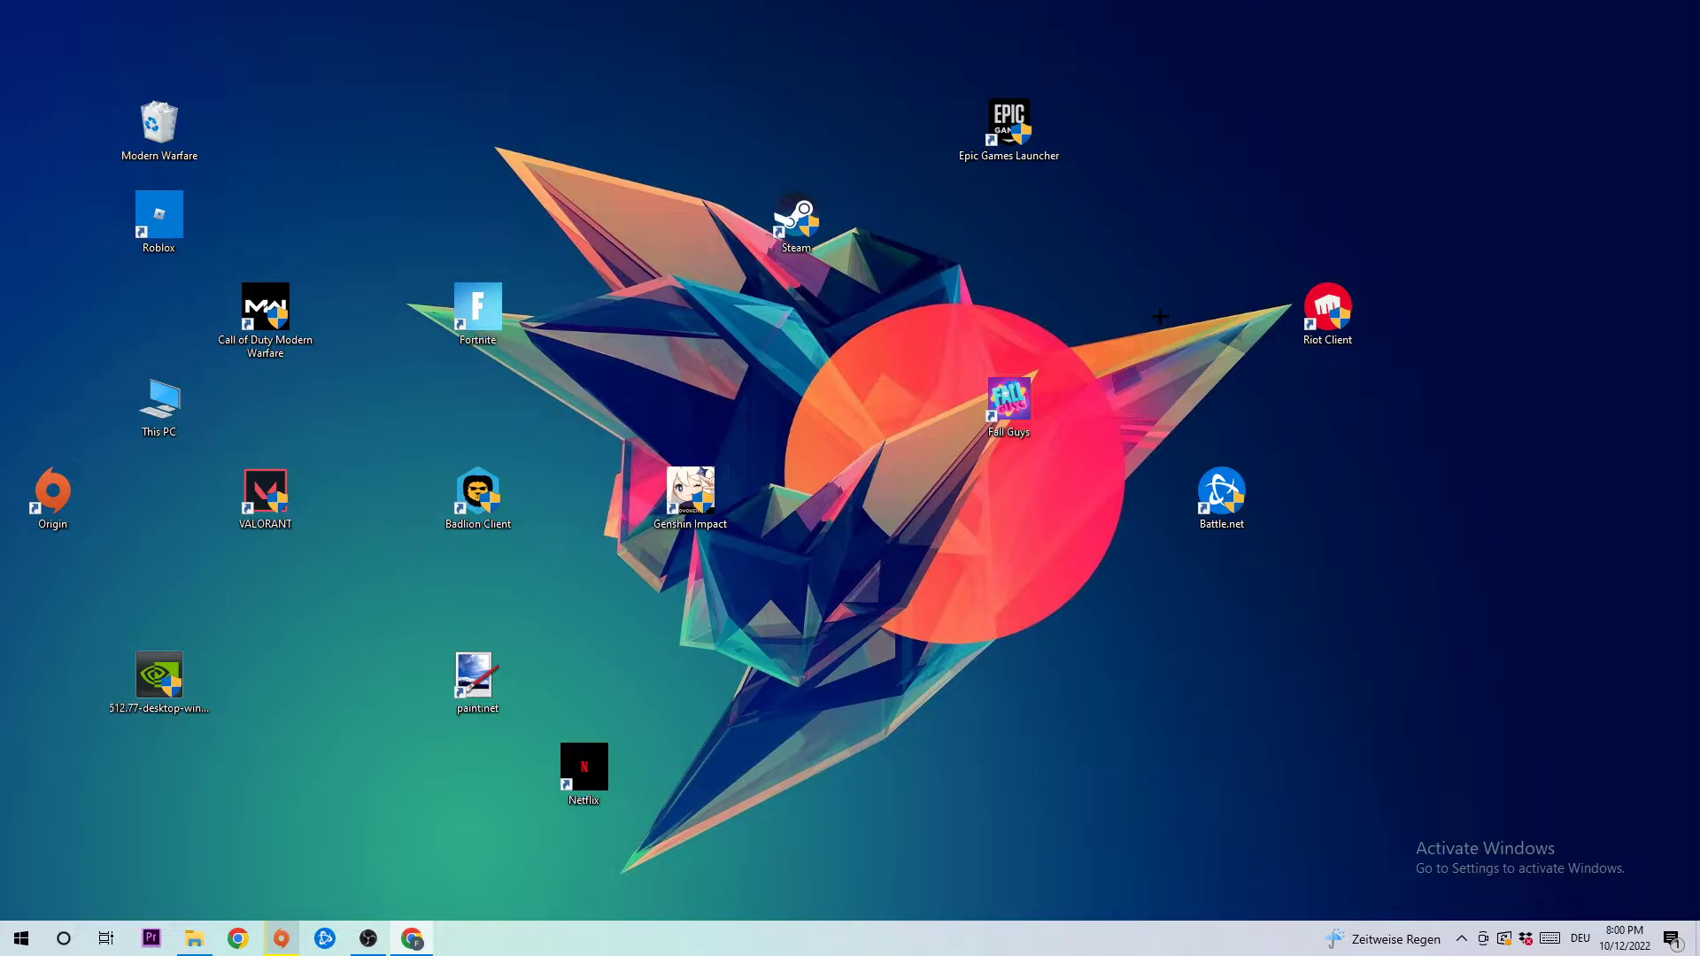
pyautogui.moveTo(989, 365)
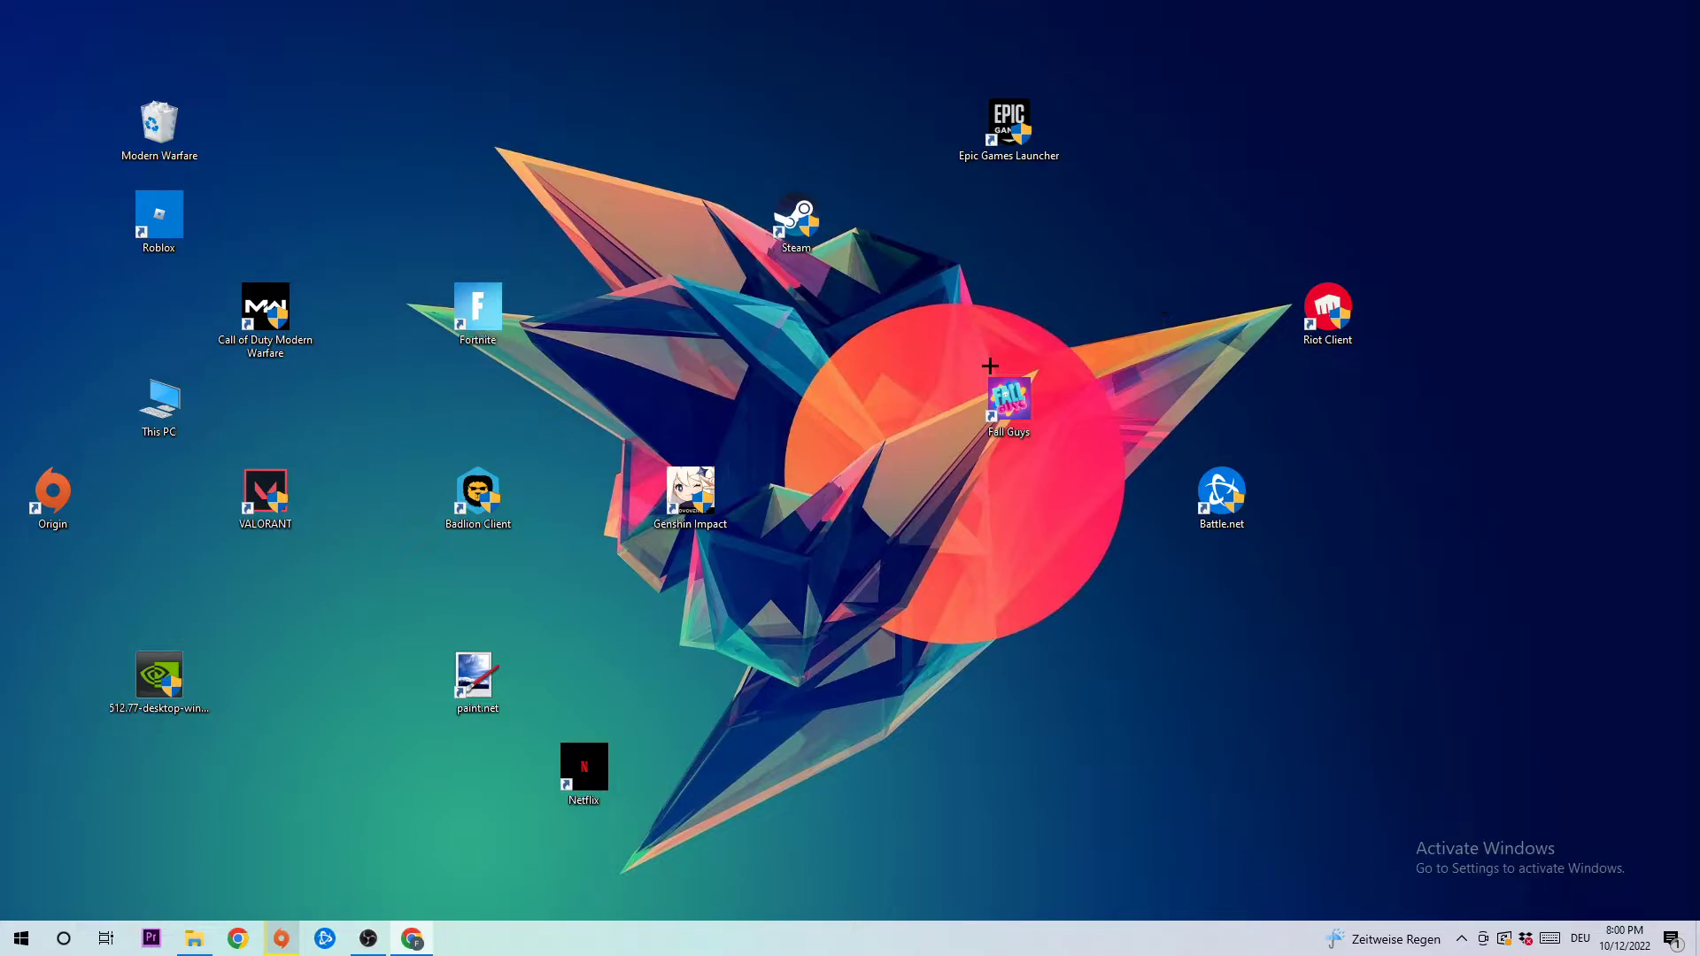
# - Open the Windows Settings home page from the Start menu
pyautogui.click(20, 938)
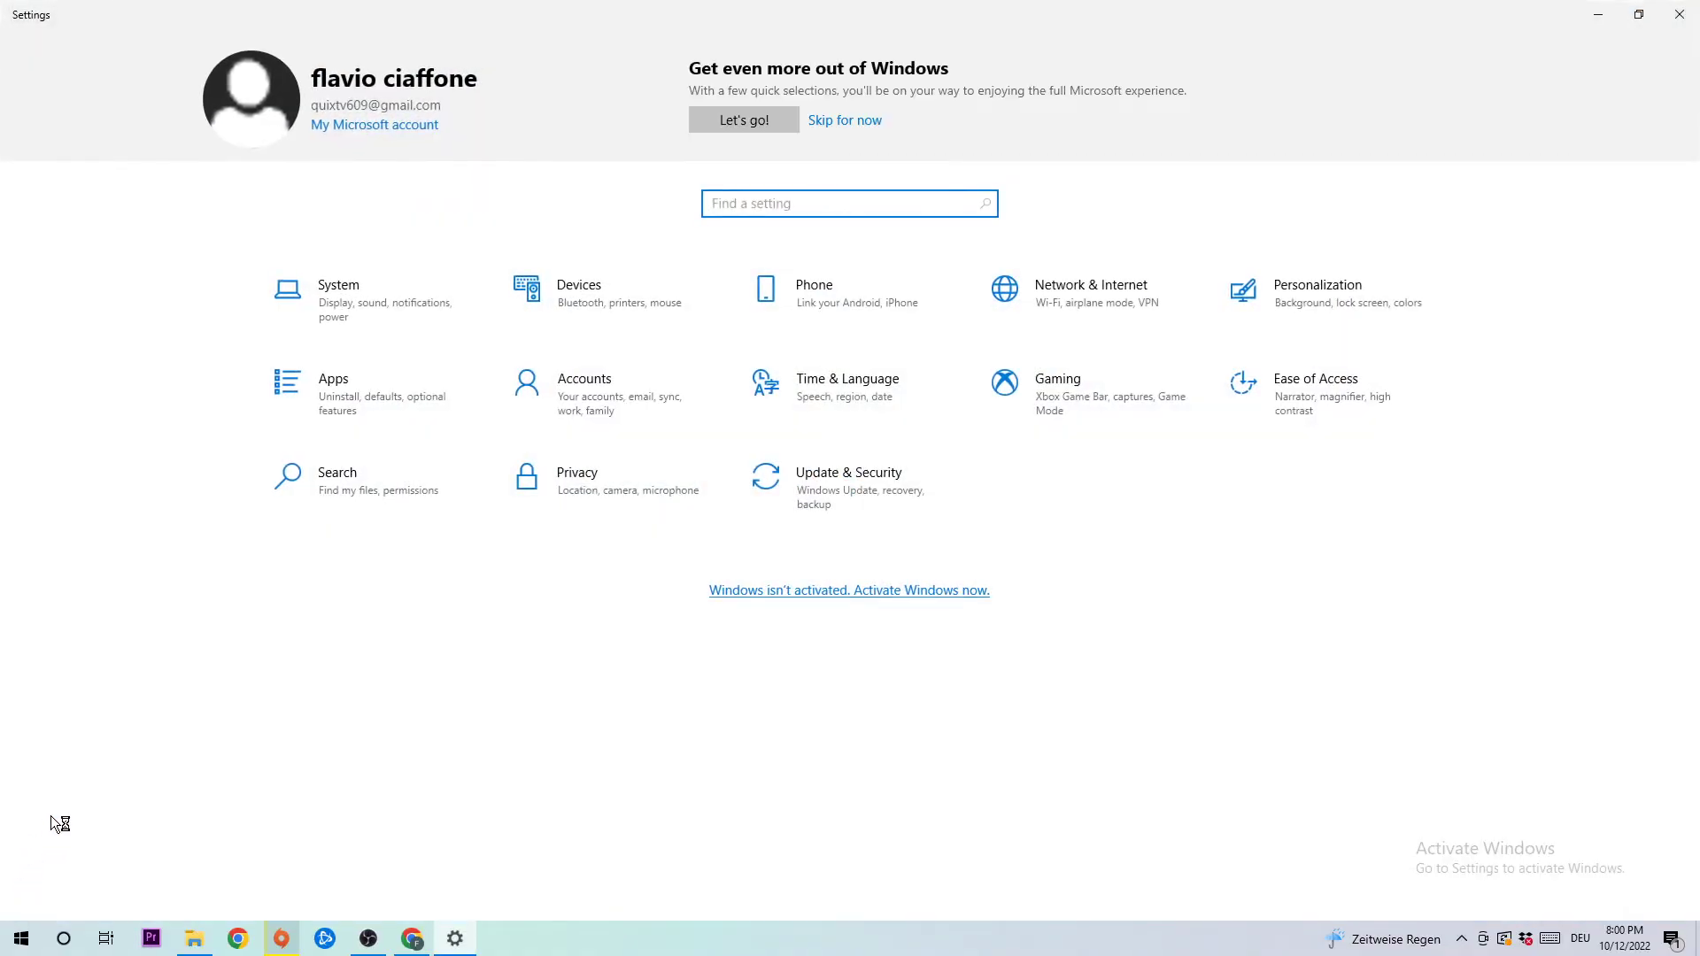
pyautogui.click(848, 480)
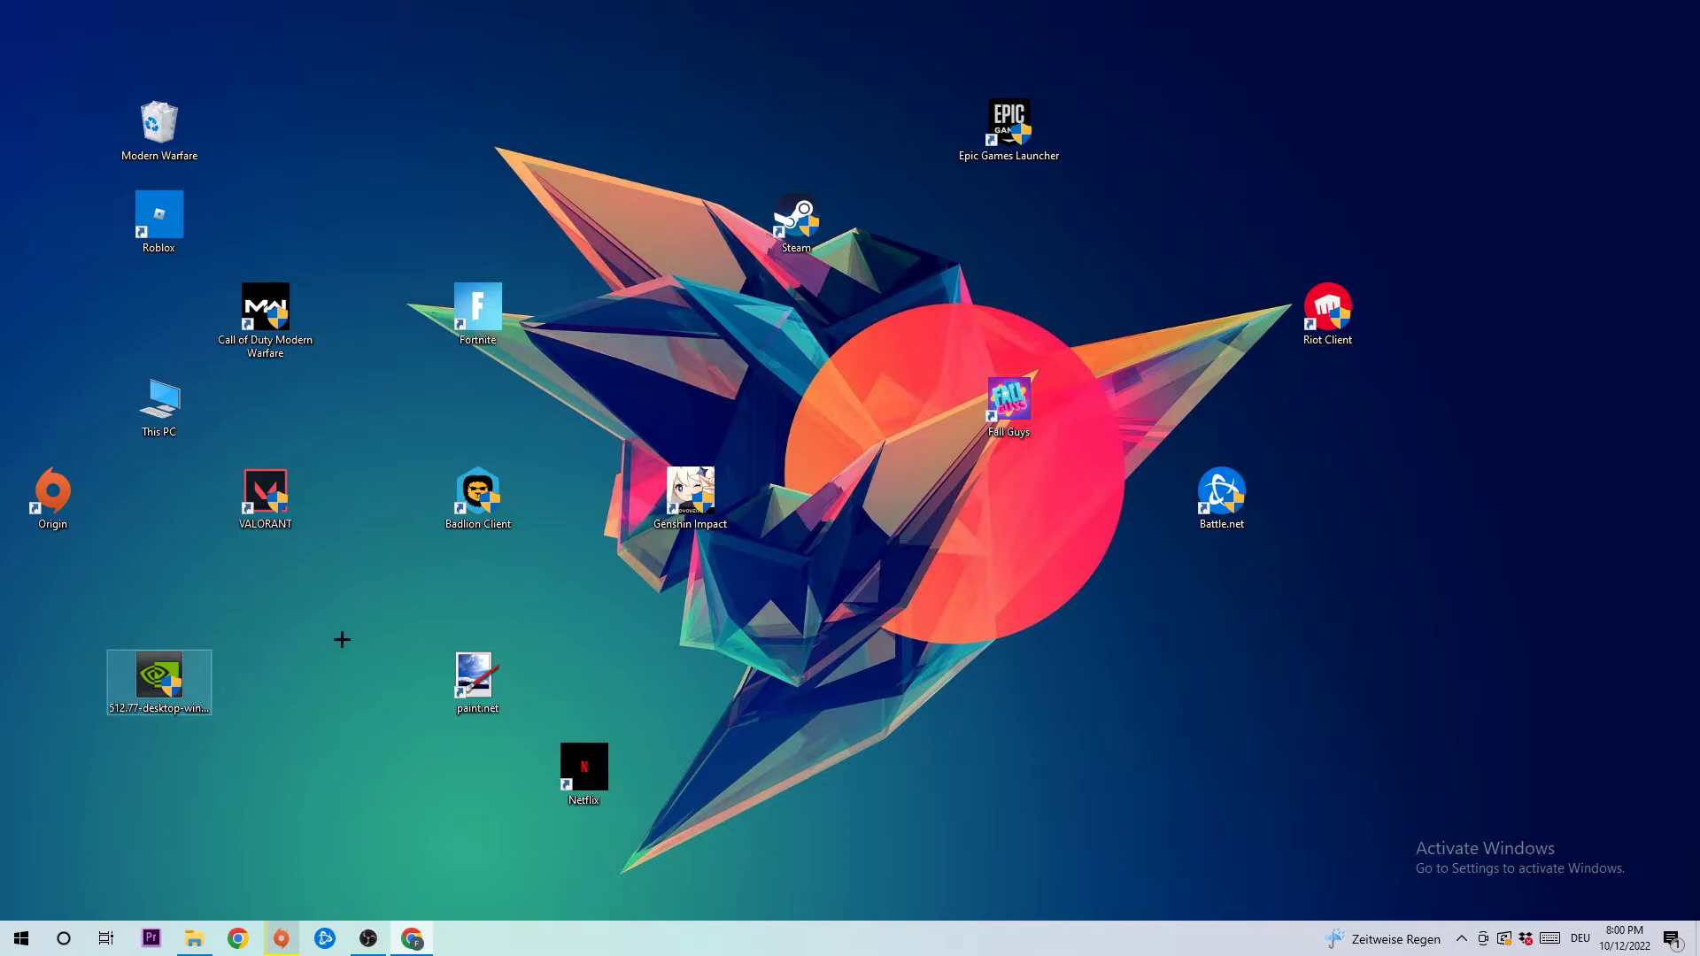
pyautogui.moveTo(307, 588)
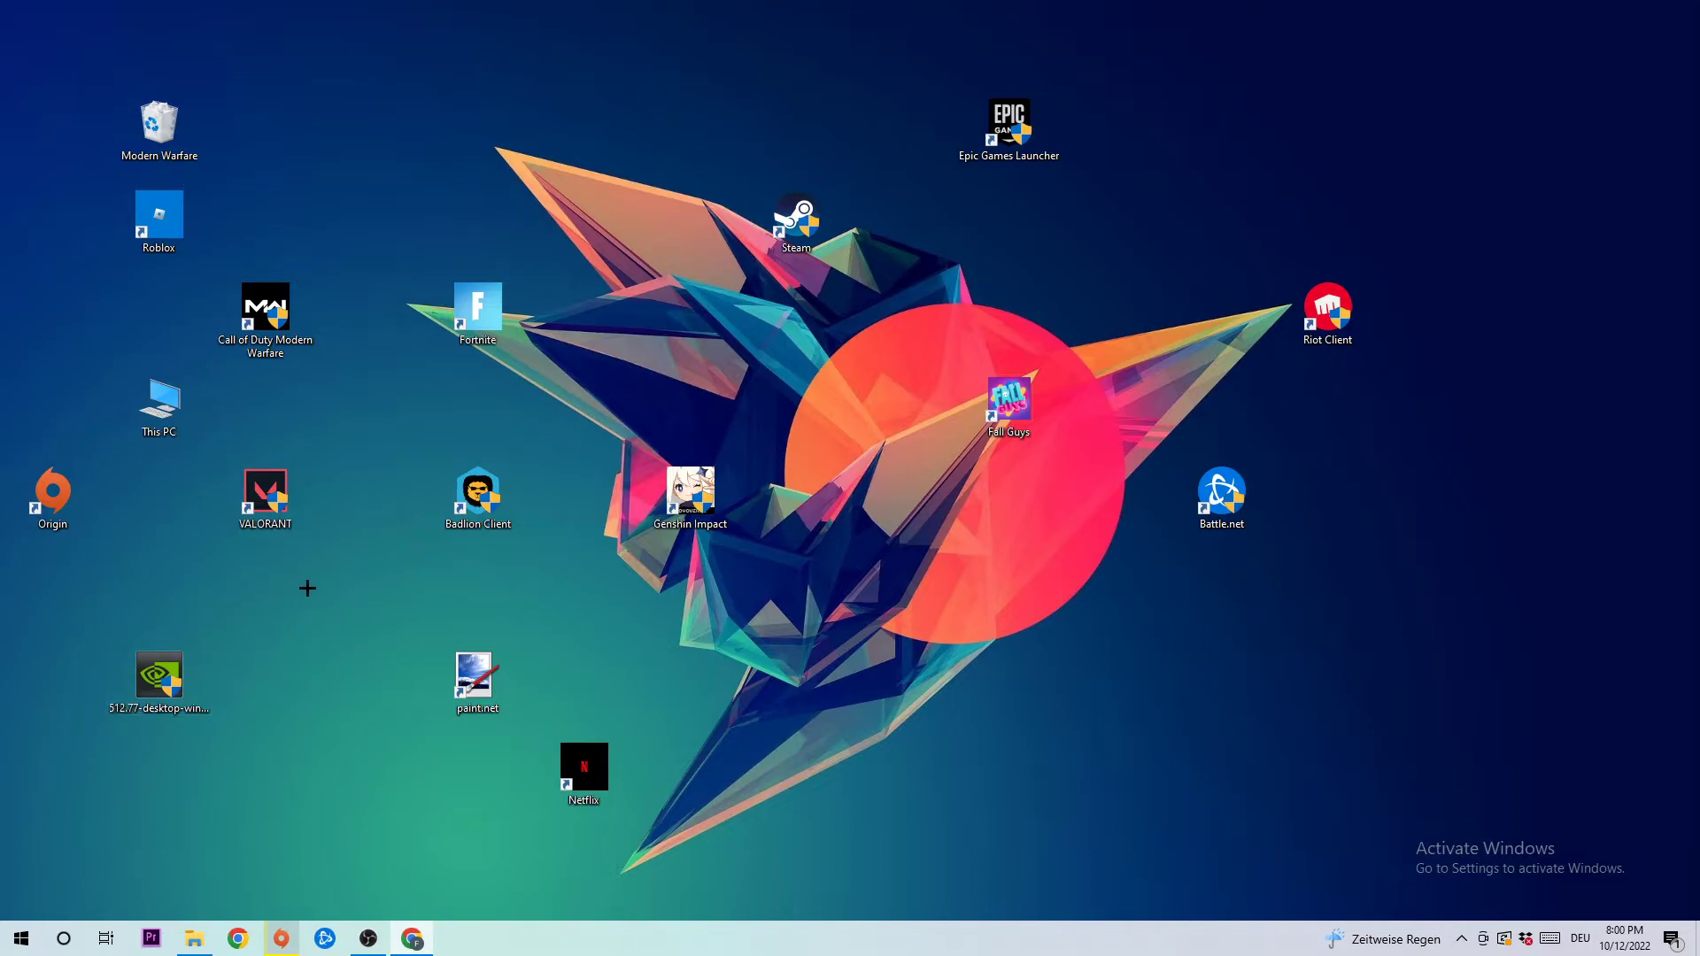
pyautogui.moveTo(327, 579)
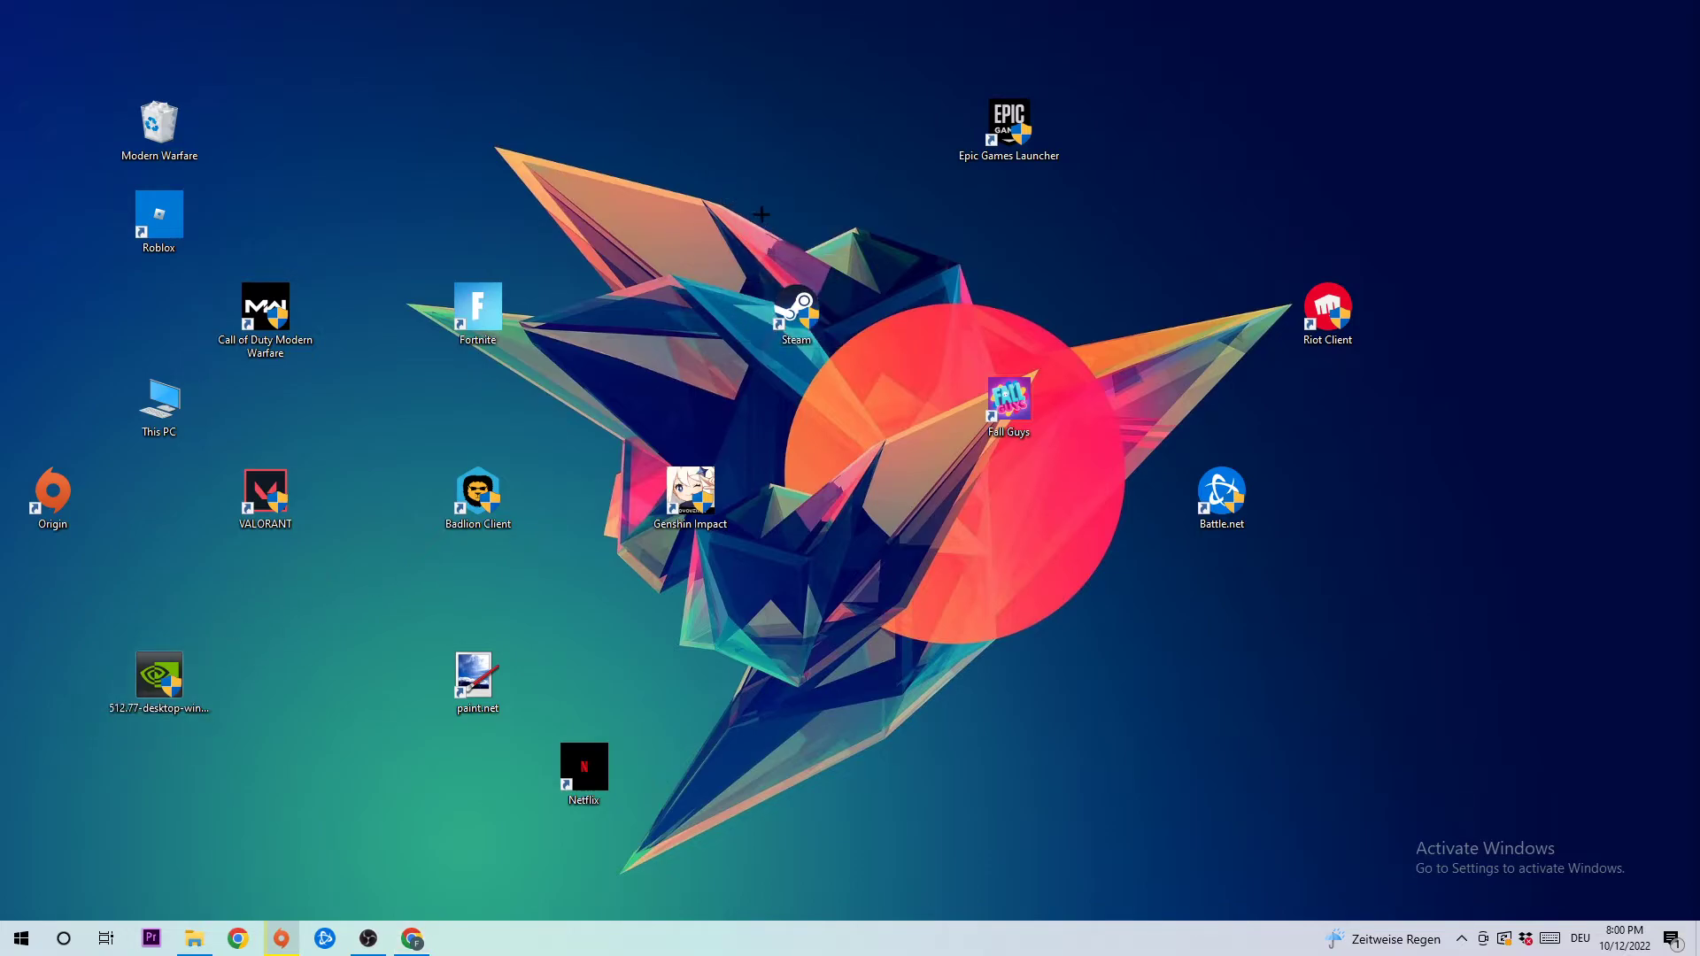
# - Show the context menu for the Steam desktop shortcut
pyautogui.rightClick(795, 315)
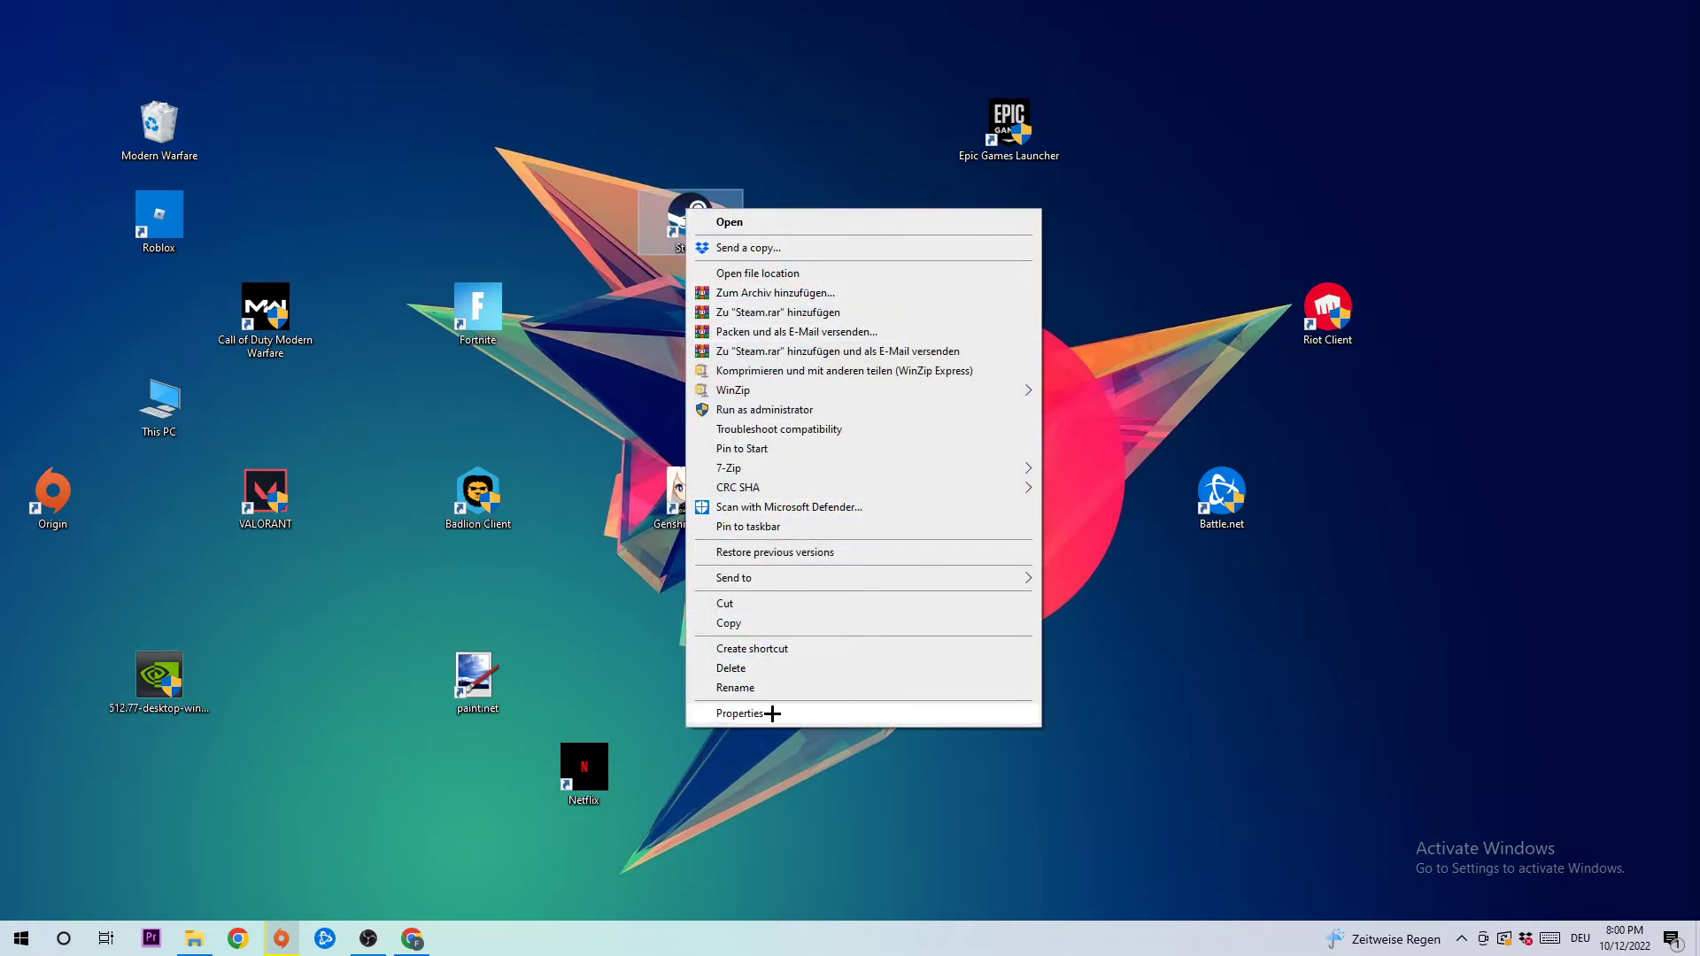
# - Open the Steam shortcut's Properties dialog from its context menu
pyautogui.click(740, 714)
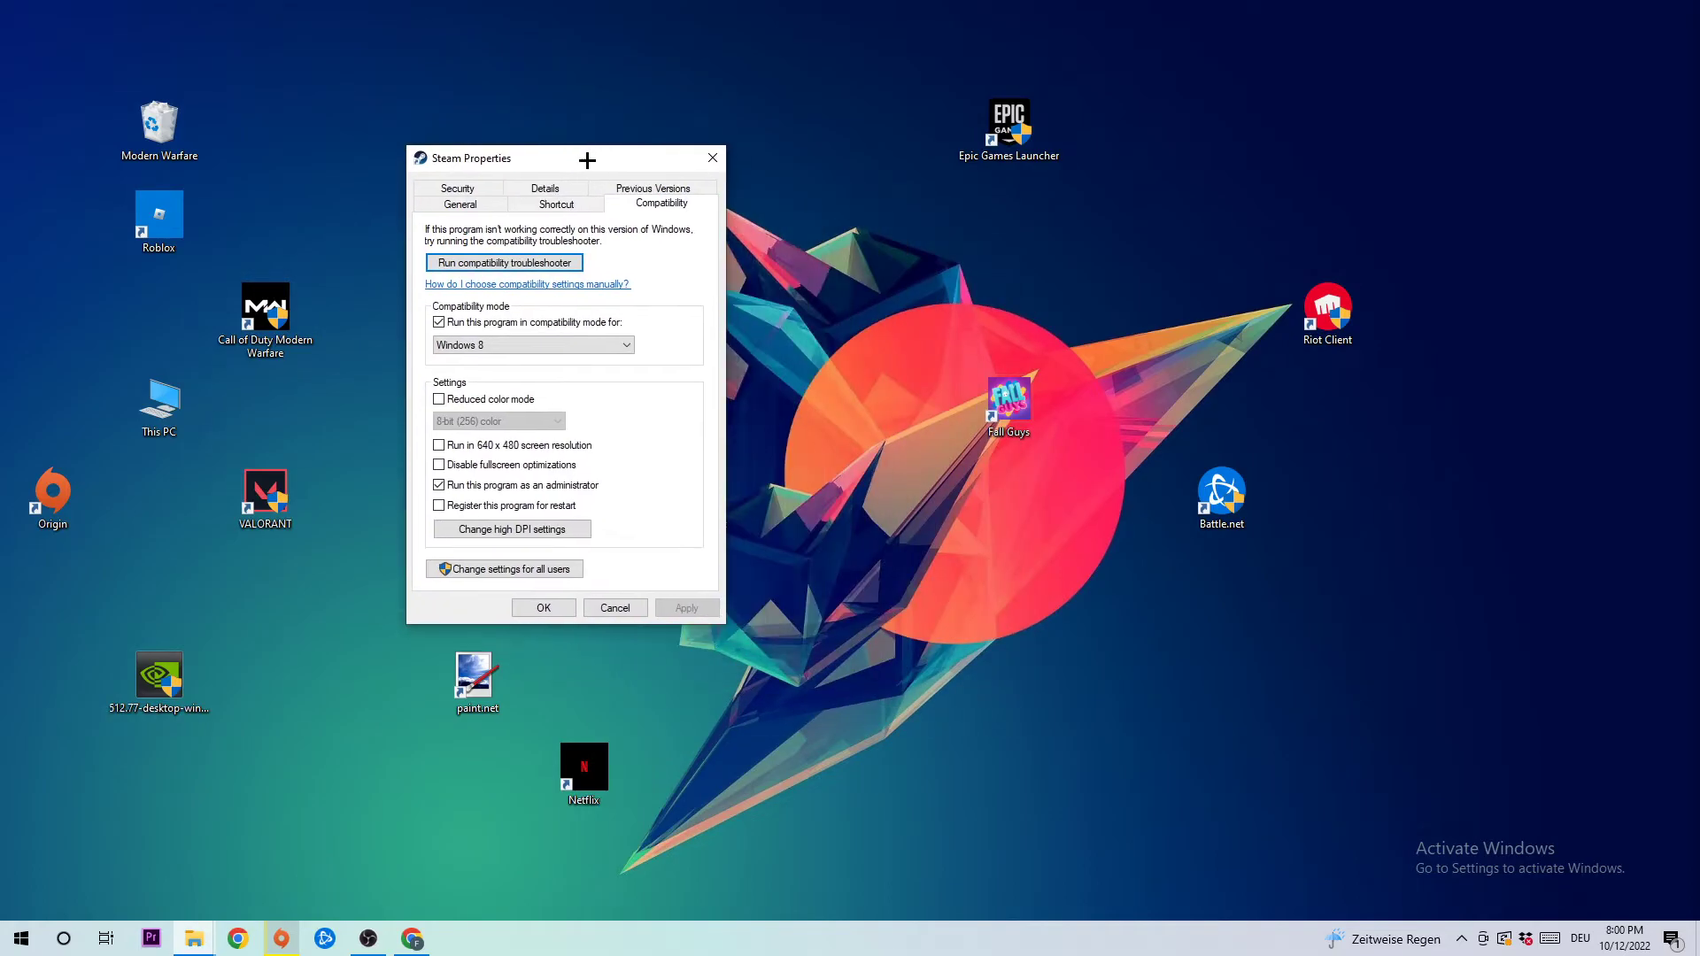
pyautogui.moveTo(607, 410)
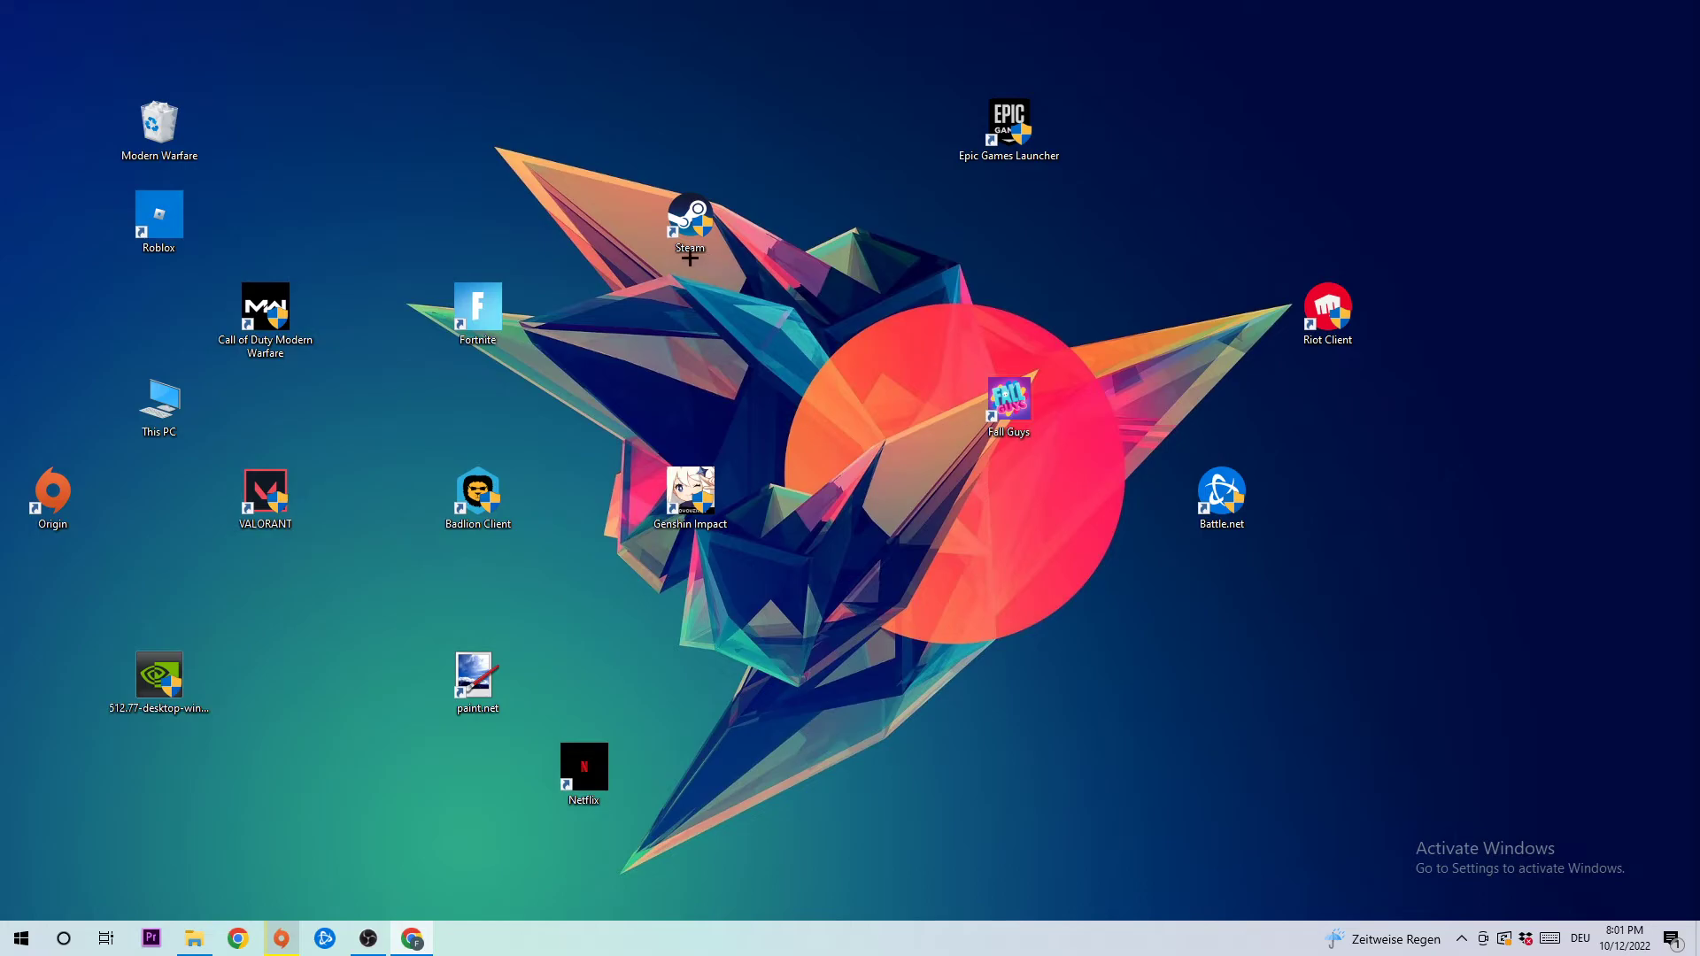
pyautogui.click(689, 223)
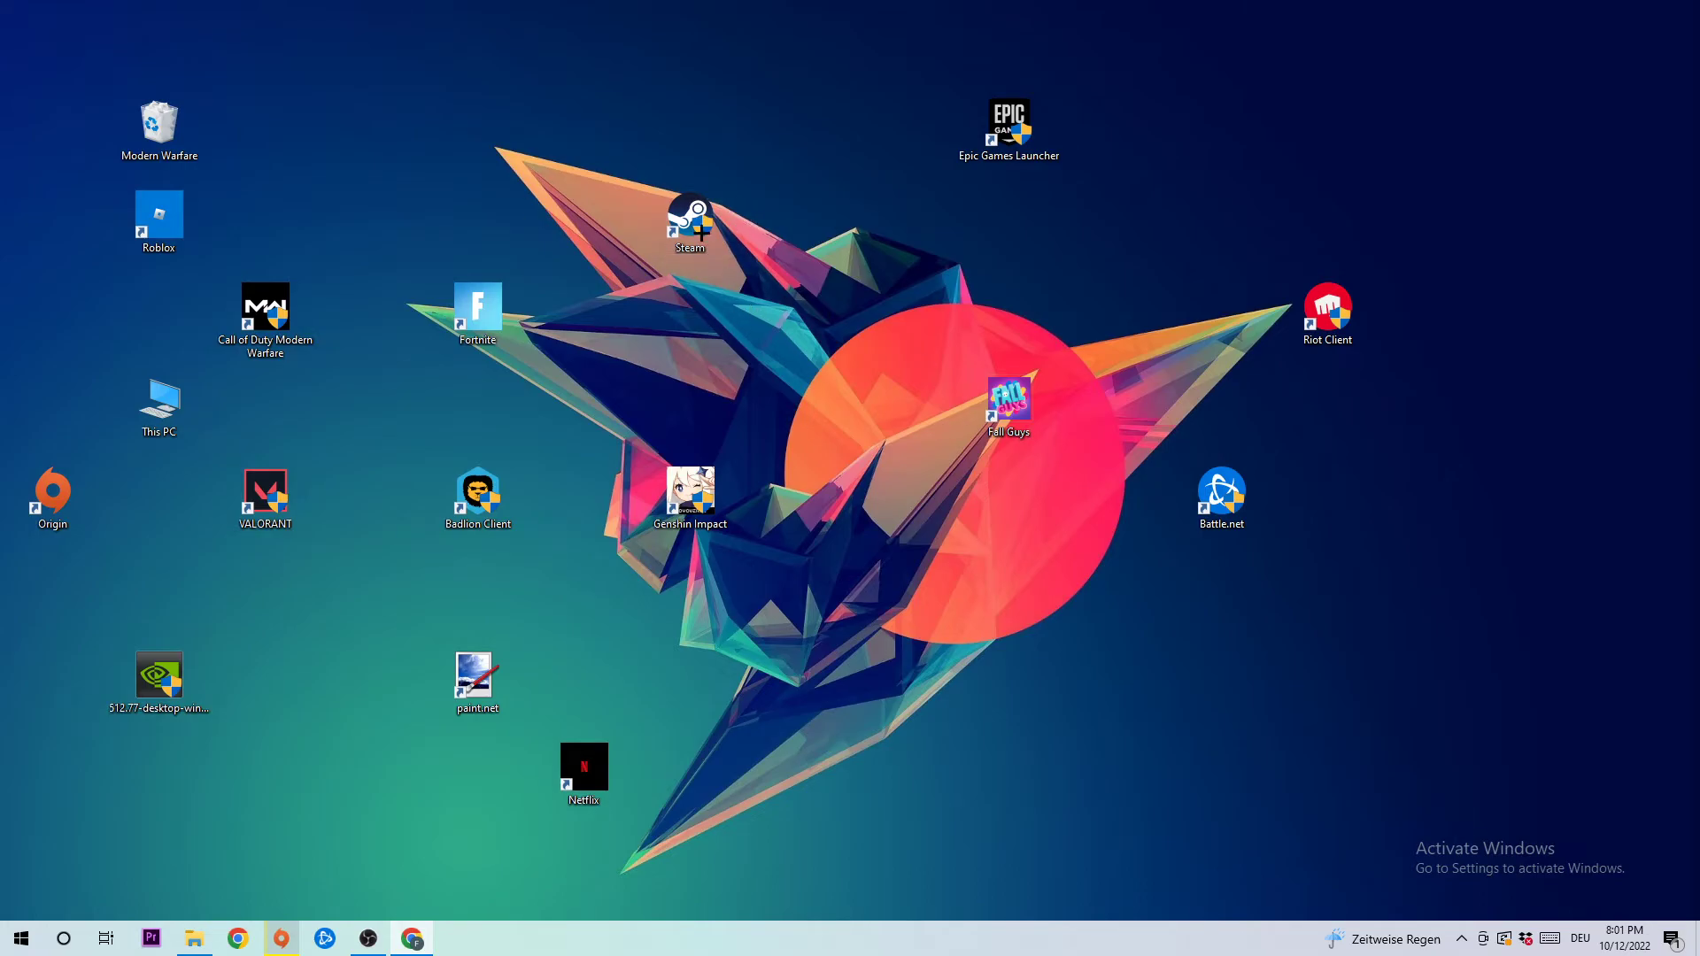
pyautogui.click(689, 223)
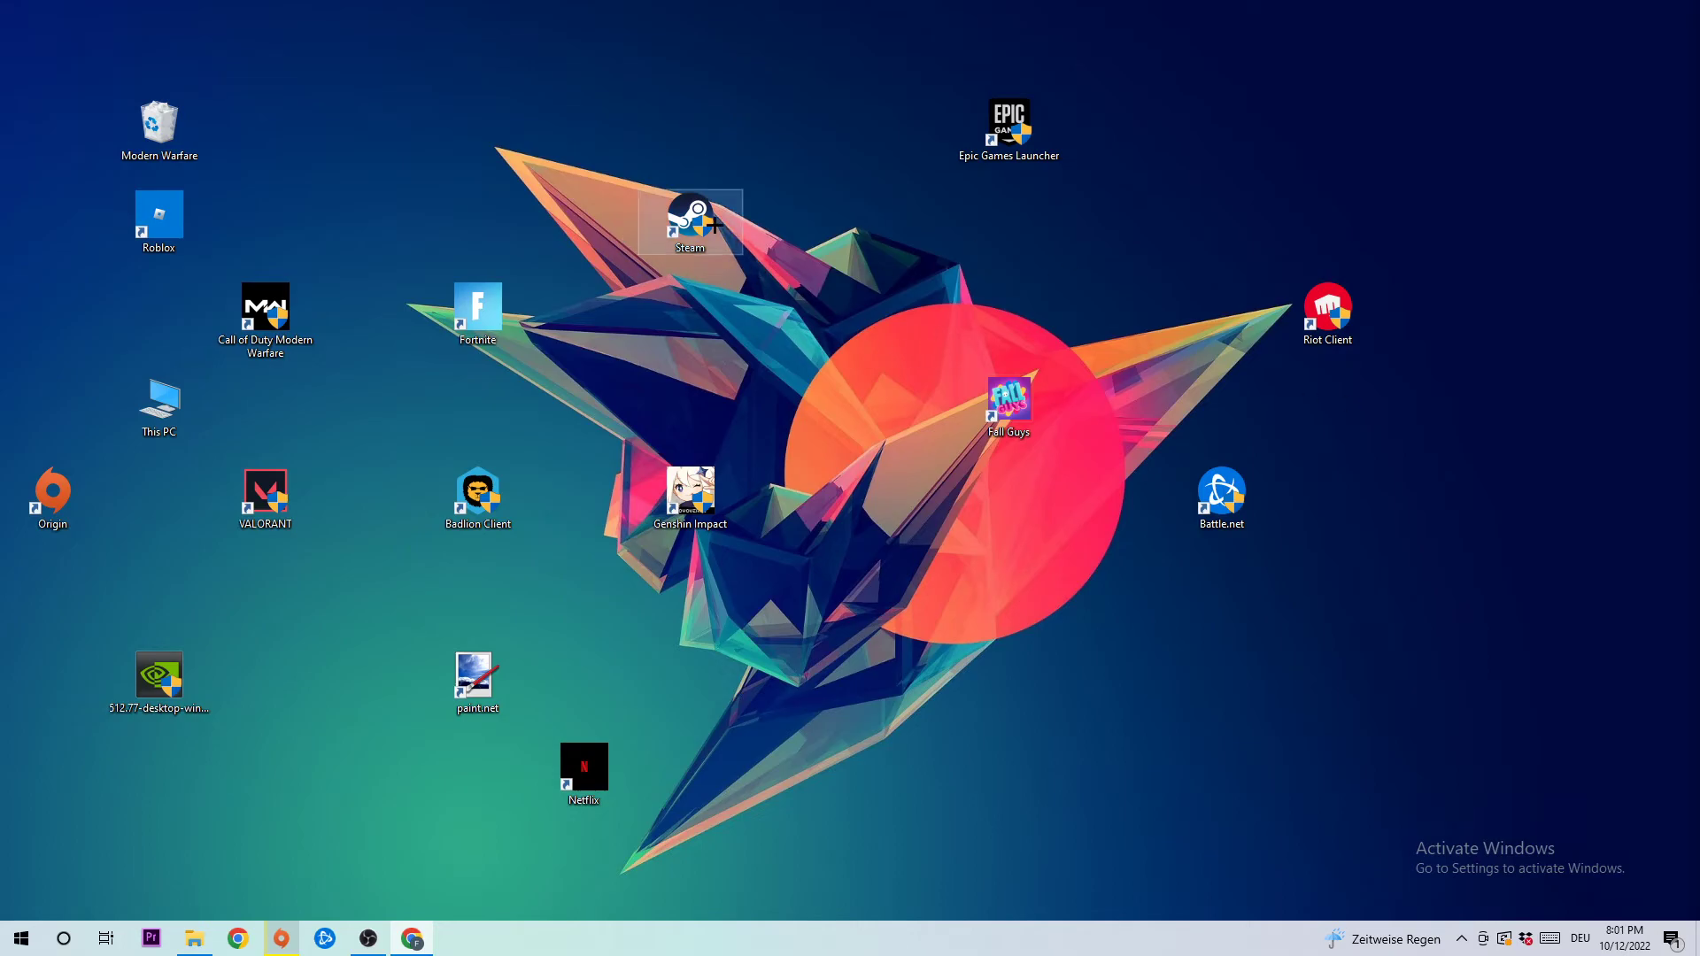